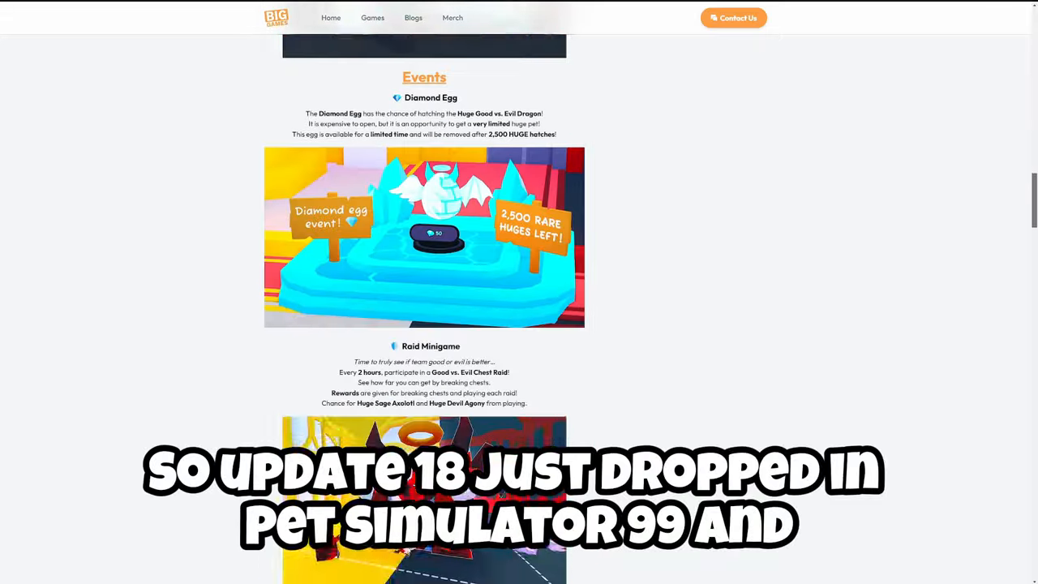
scroll(down, 3)
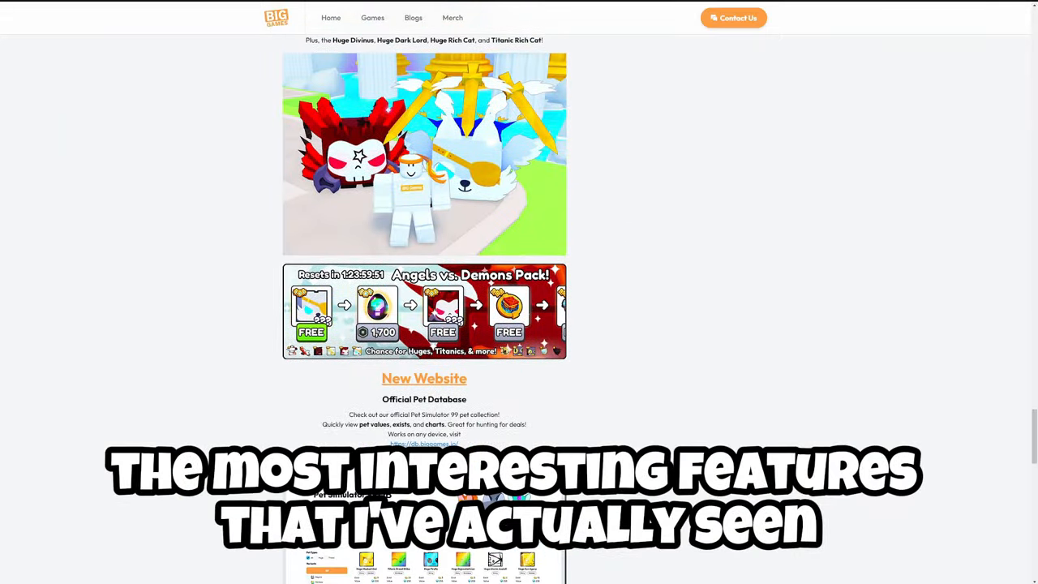
scroll(down, 3)
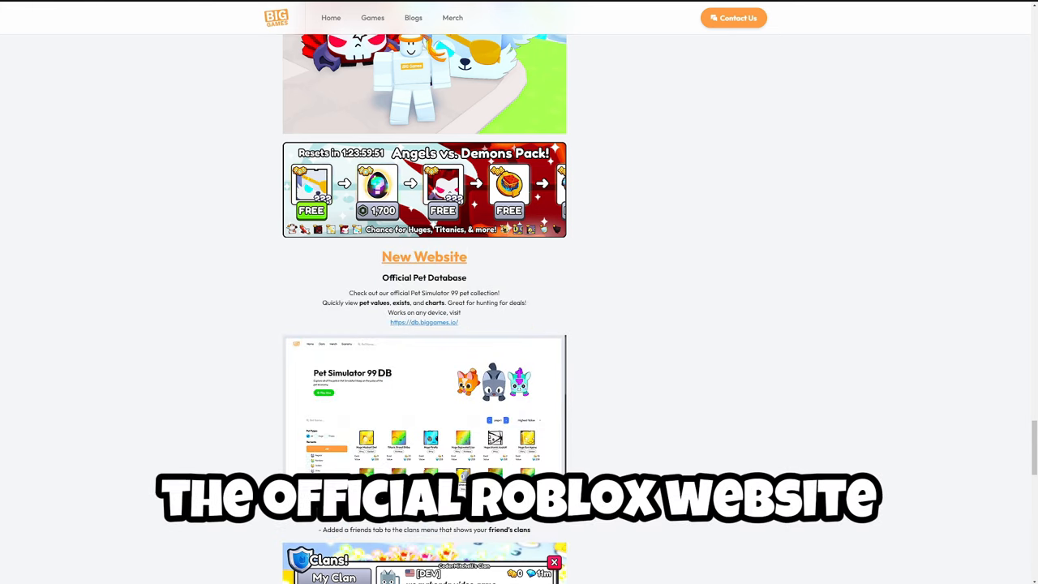
scroll(down, 3)
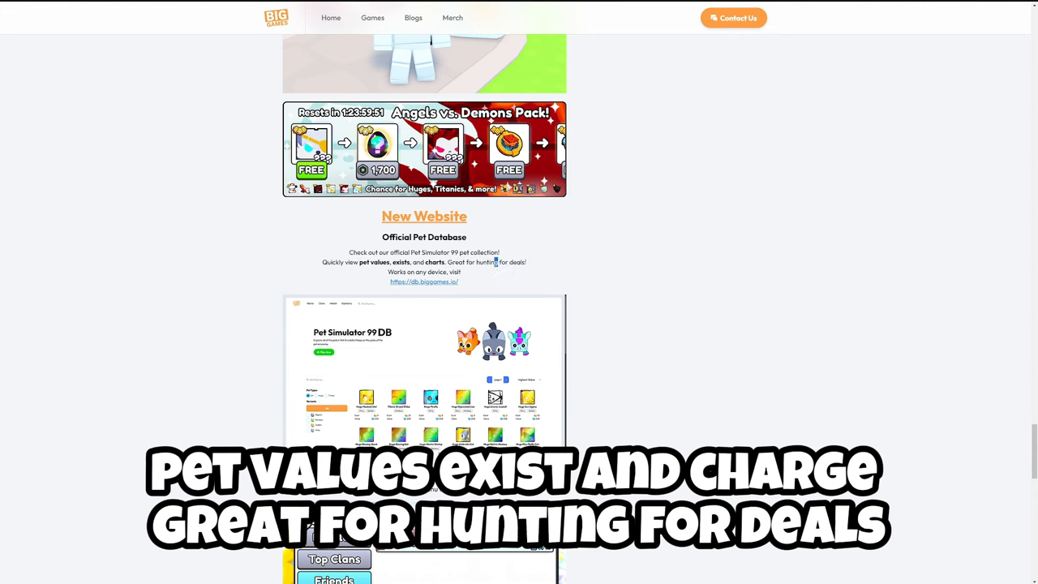
click(424, 281)
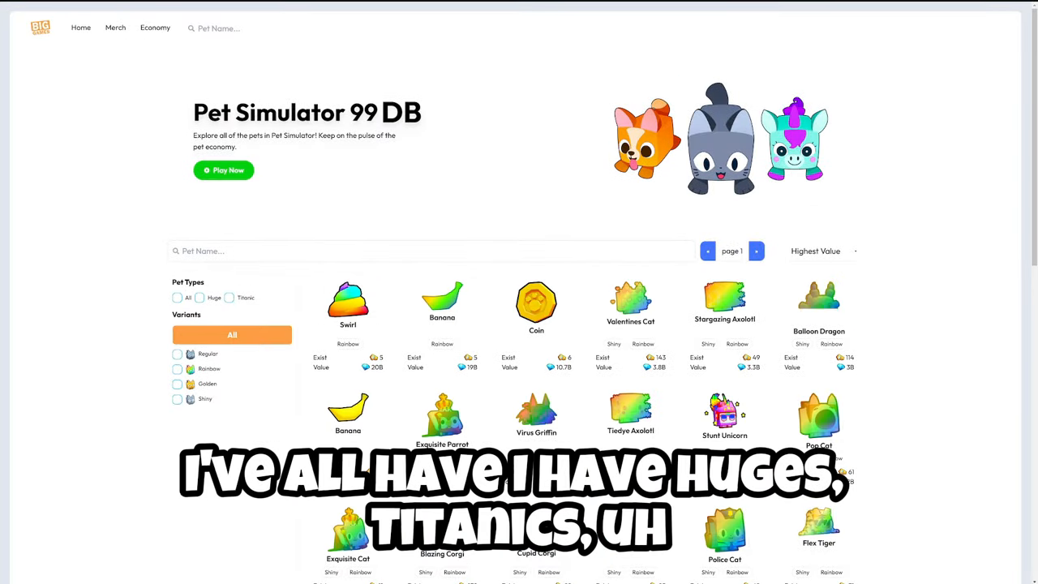
Filter pets to the Regular variant and browse results like Swirl, Coin and Banana
click(177, 354)
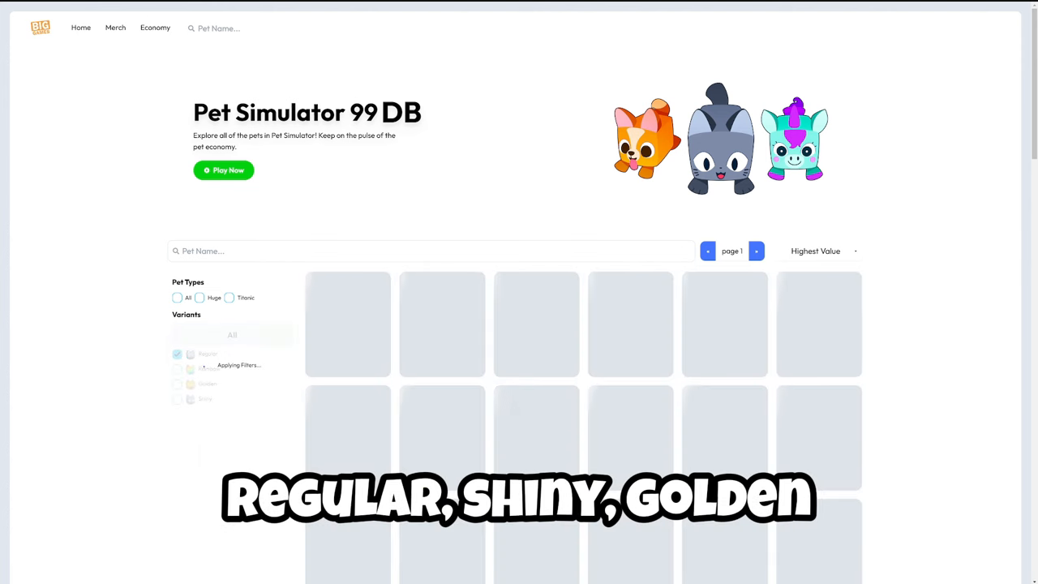
scroll(down, 3)
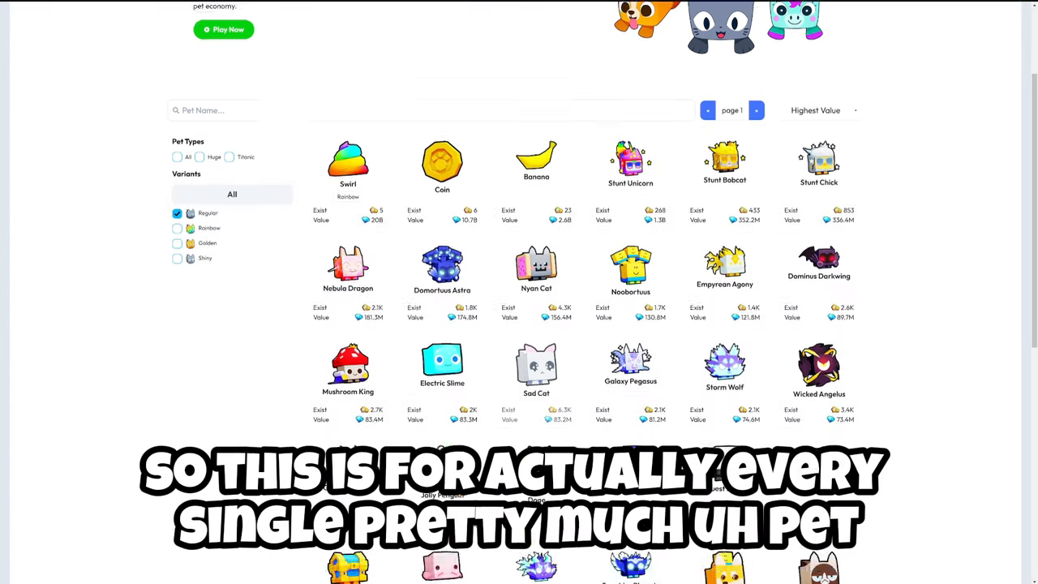
scroll(down, 3)
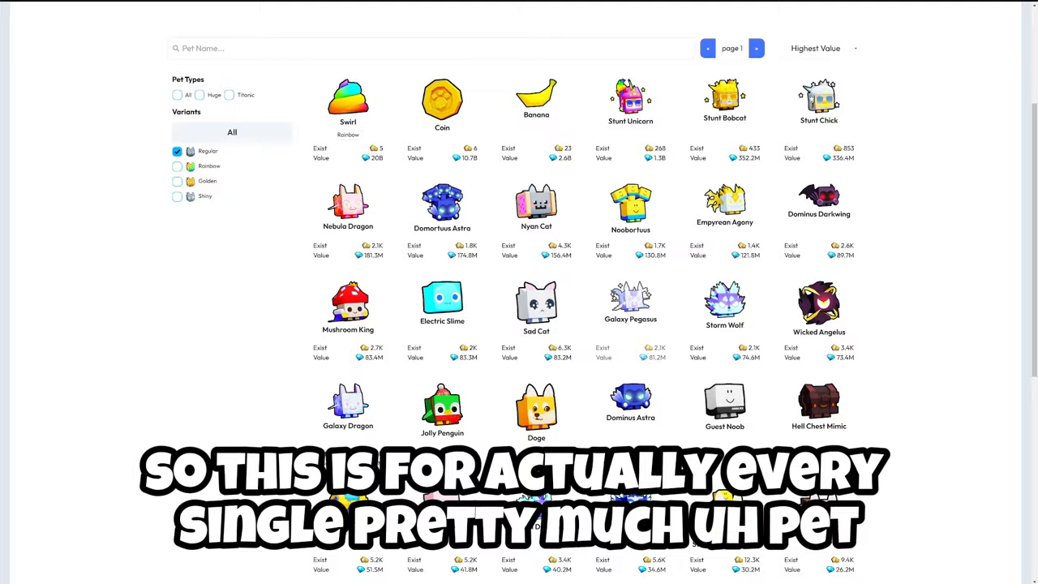
scroll(up, 3)
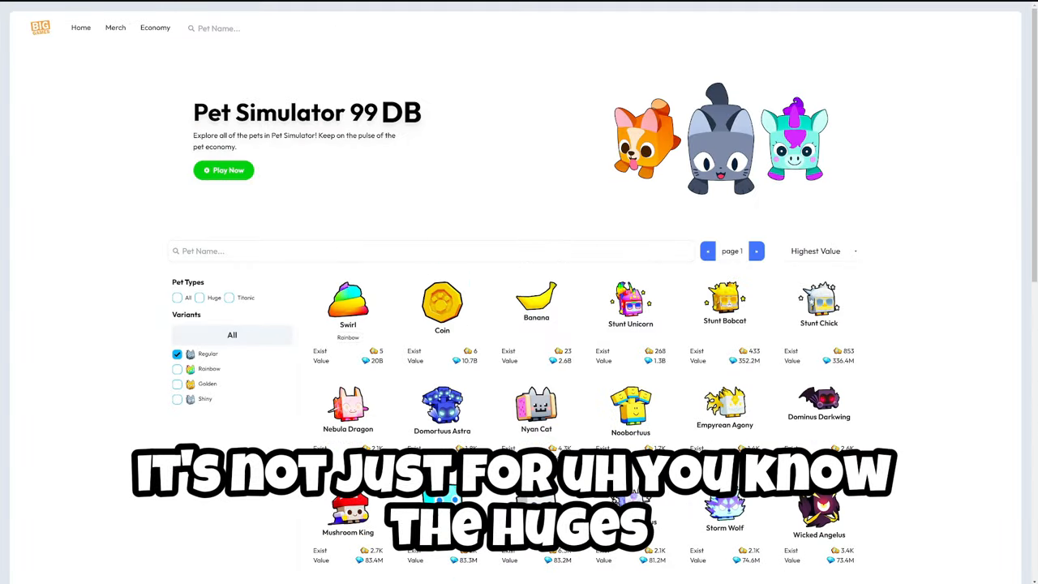
Cycle sort through Highest Existance and Lowest Exist, settle on Lowest Value, and untick Regular
click(815, 251)
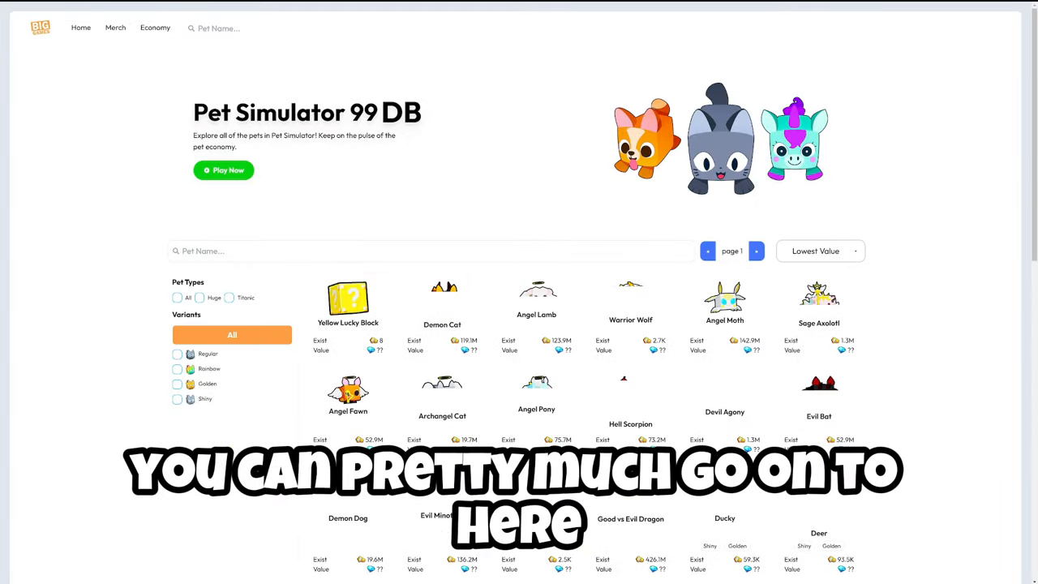
click(819, 251)
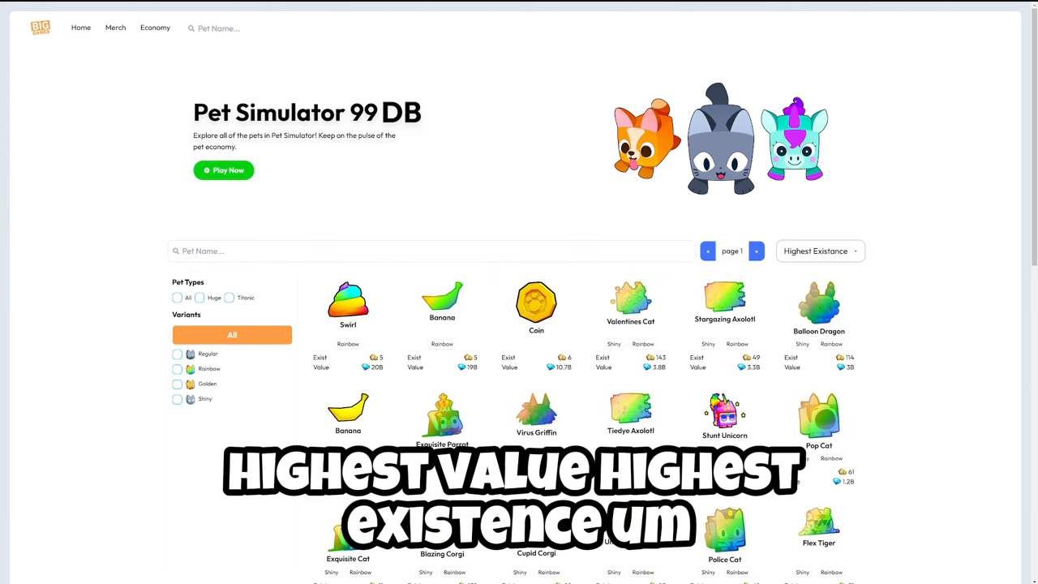
click(819, 250)
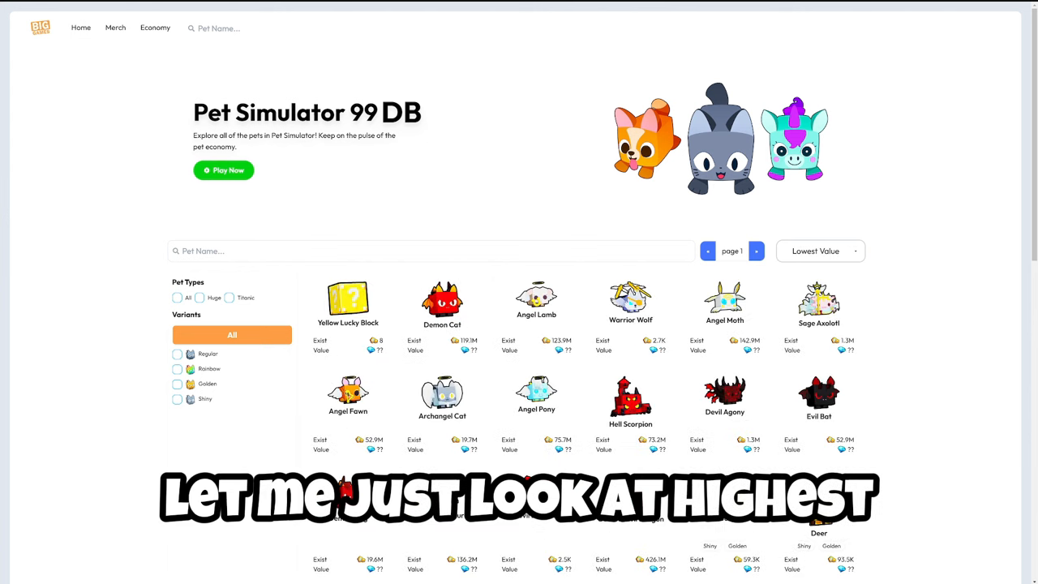
click(819, 250)
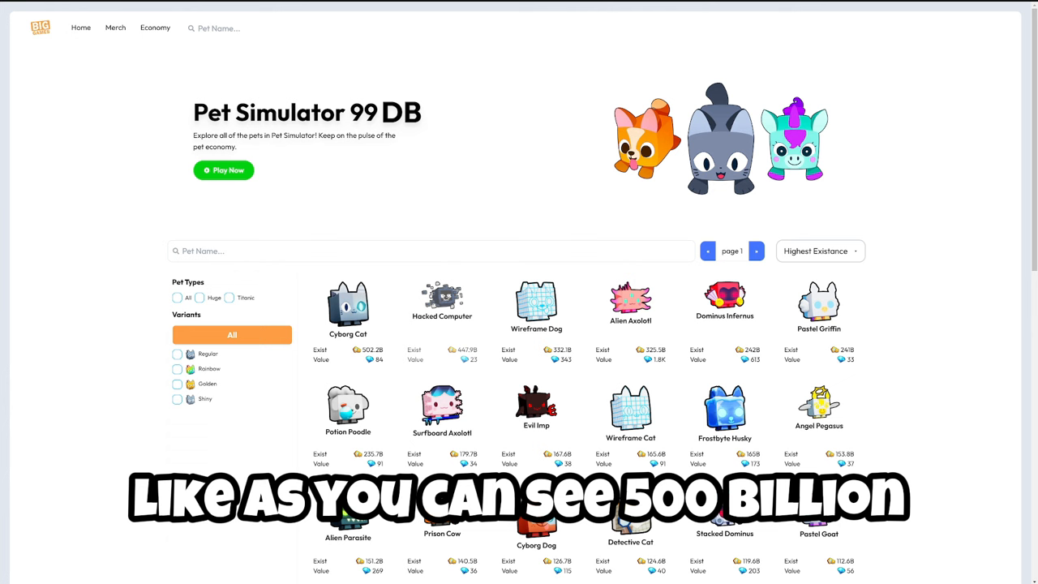
click(819, 250)
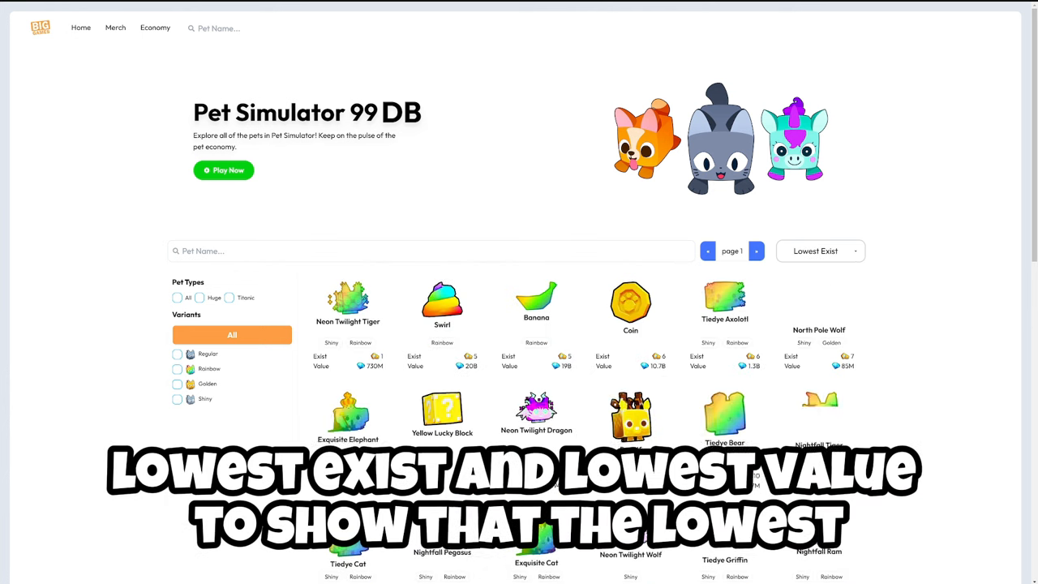
click(819, 251)
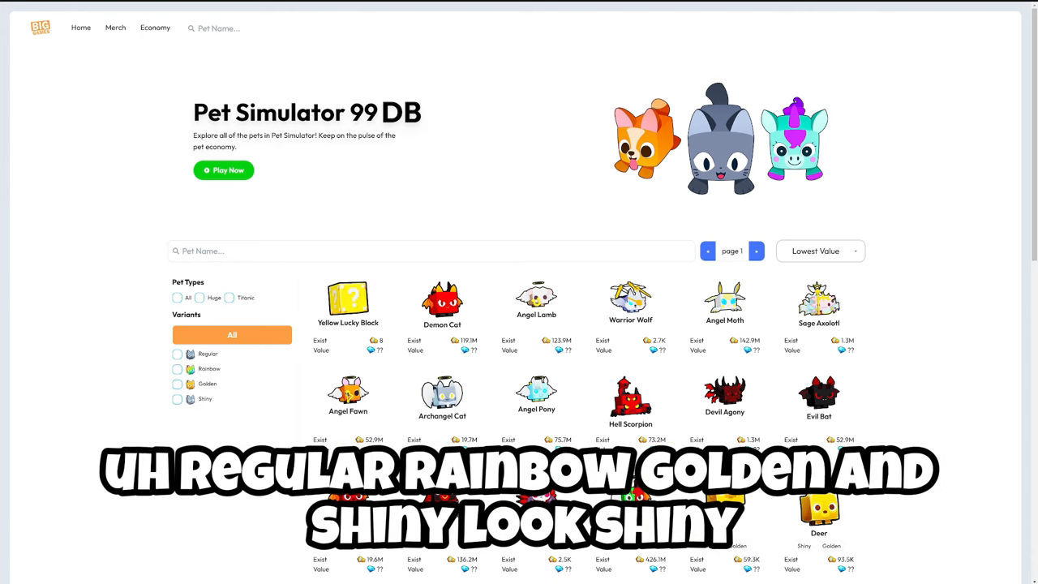
click(177, 398)
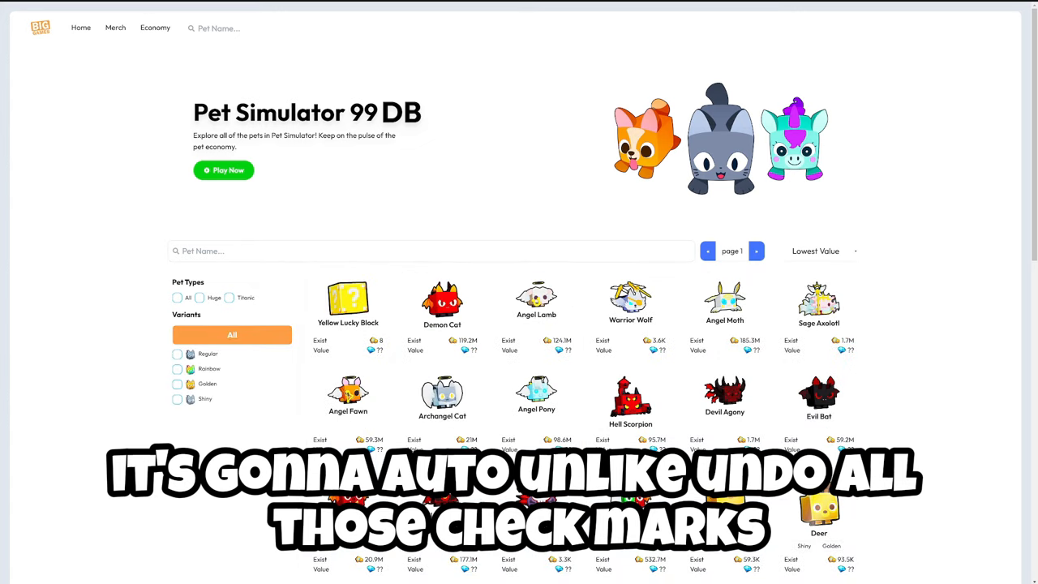
Advance the lowest-value list to page 3, starting with Black Bear, Cat and Corgi
scroll(down, 3)
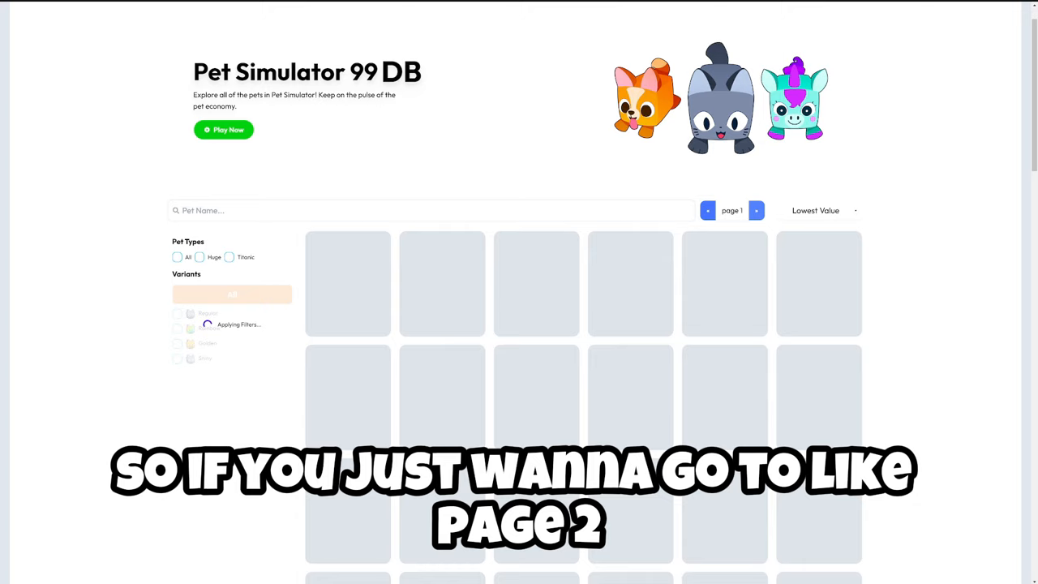
click(755, 210)
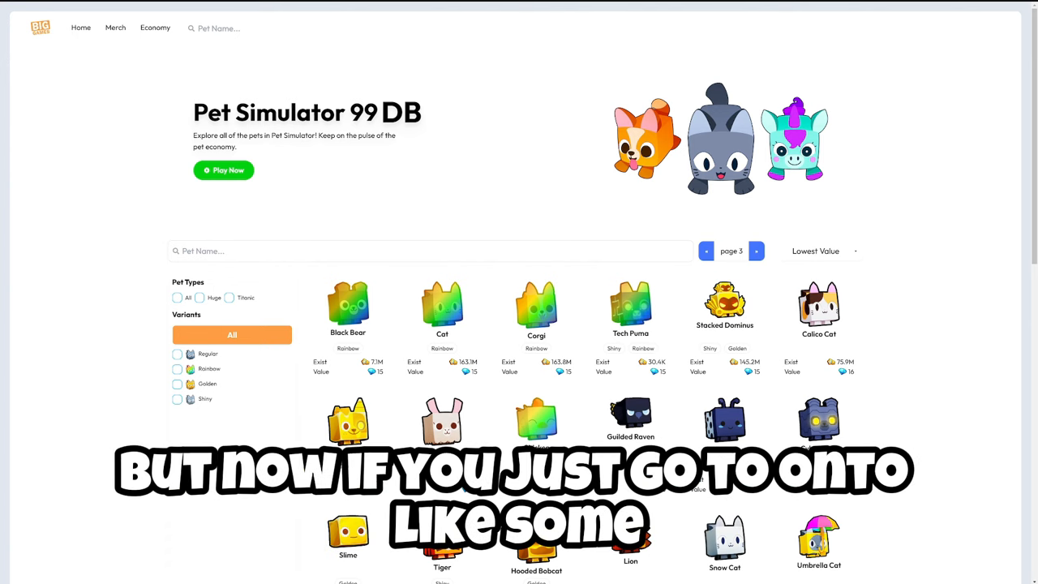
Search 'huge happy computer' among Huge pets and open the regular Huge Happy Computer page
text(huge h)
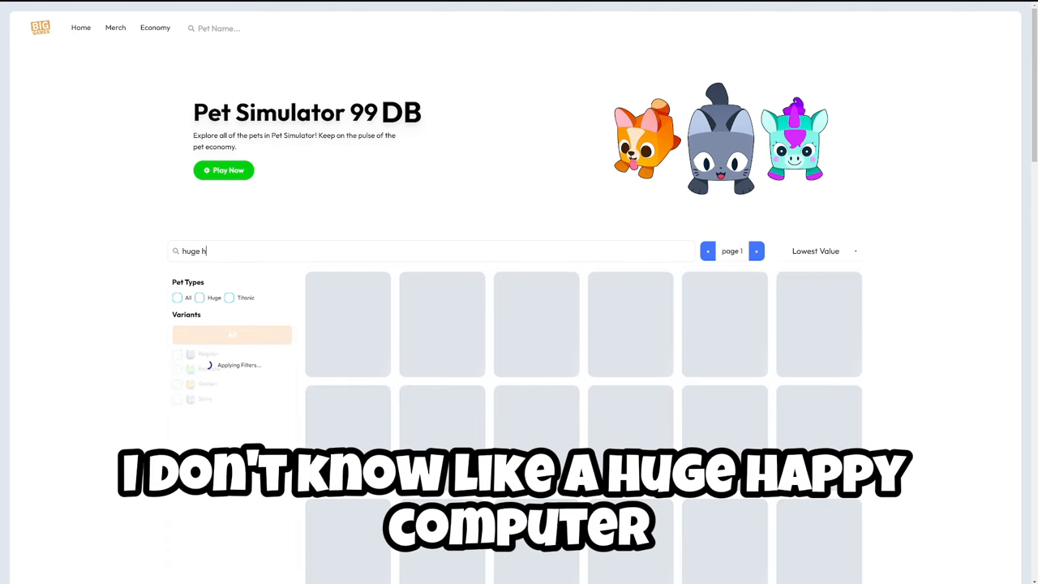
text(appy computer)
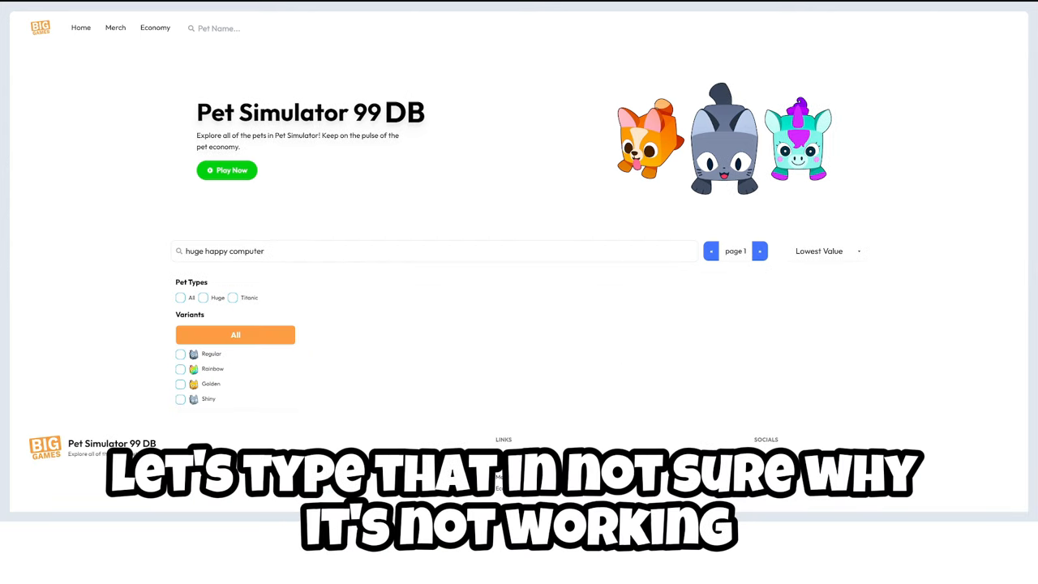
click(199, 297)
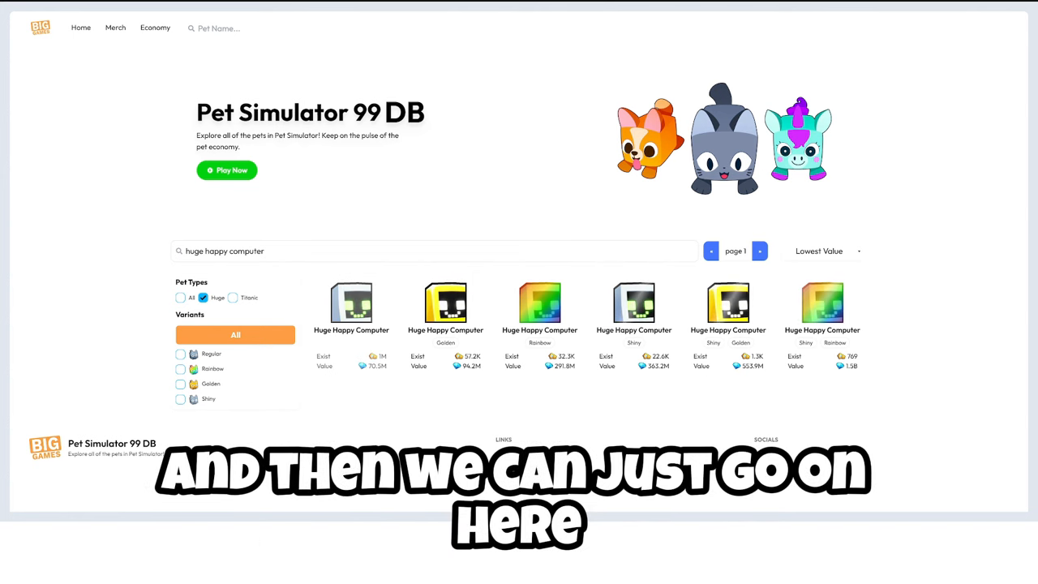
click(351, 308)
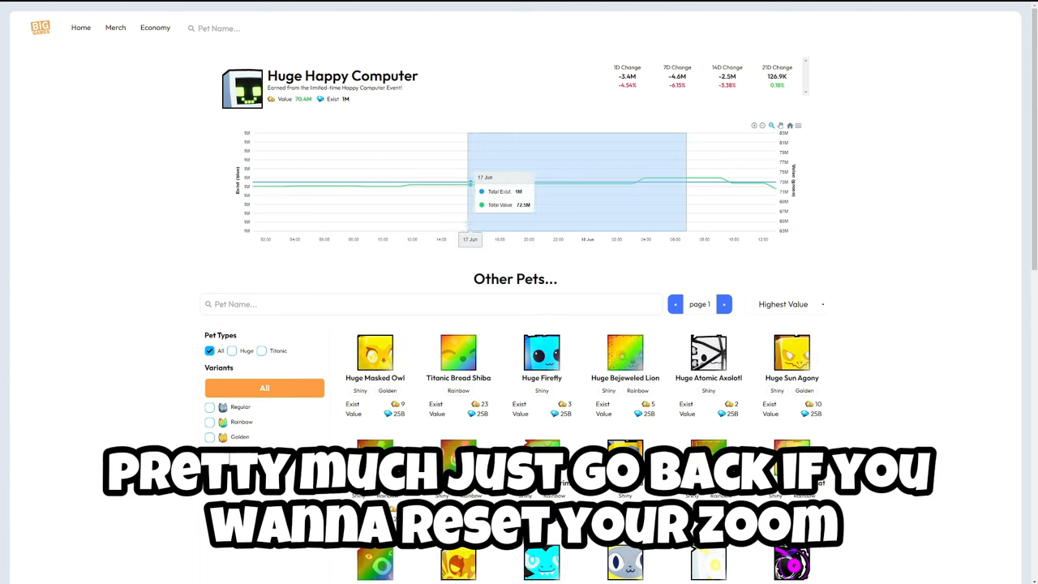
click(790, 125)
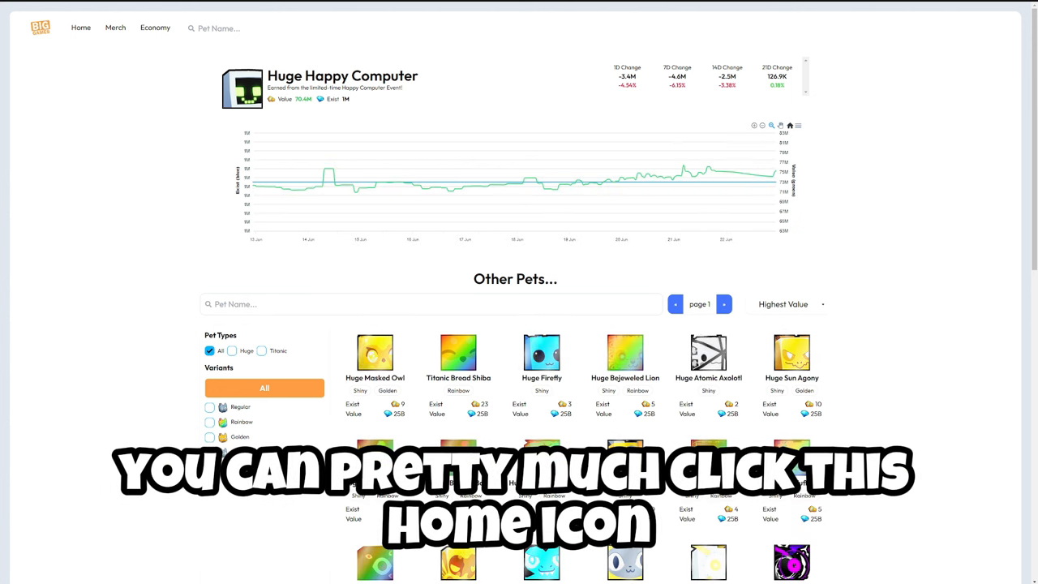
click(790, 126)
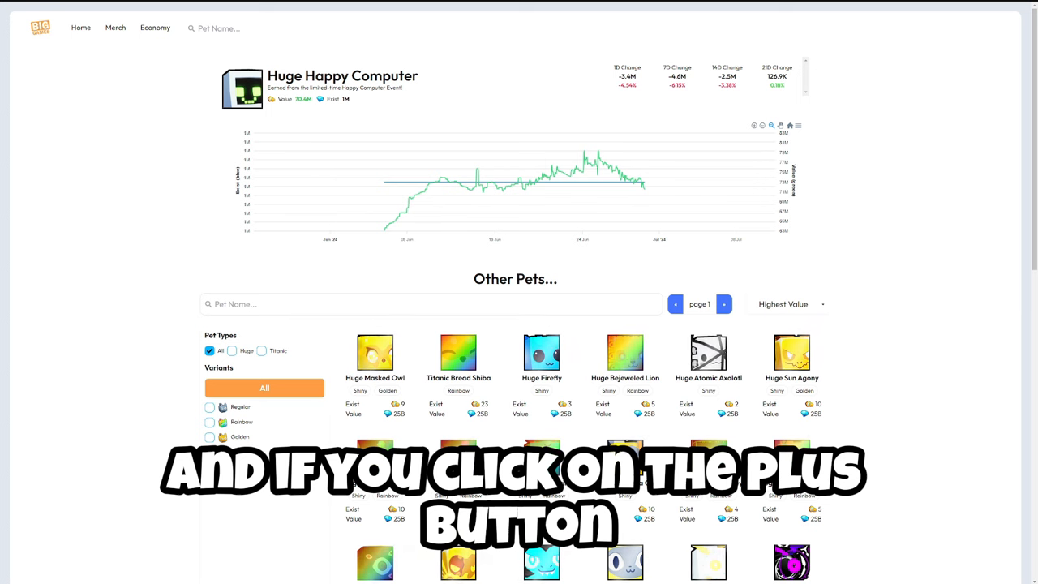
click(771, 125)
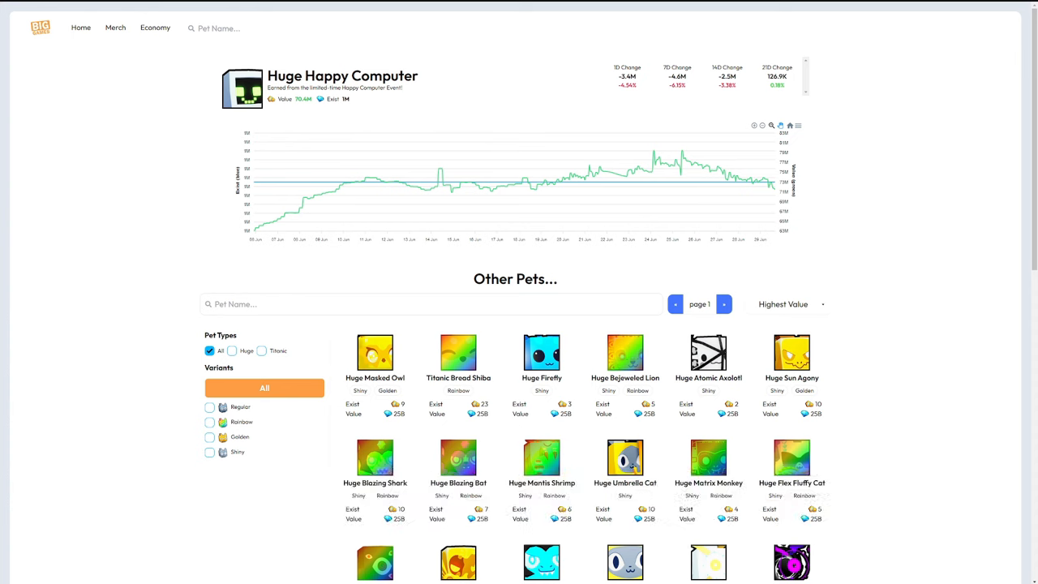
mouse_move(470, 182)
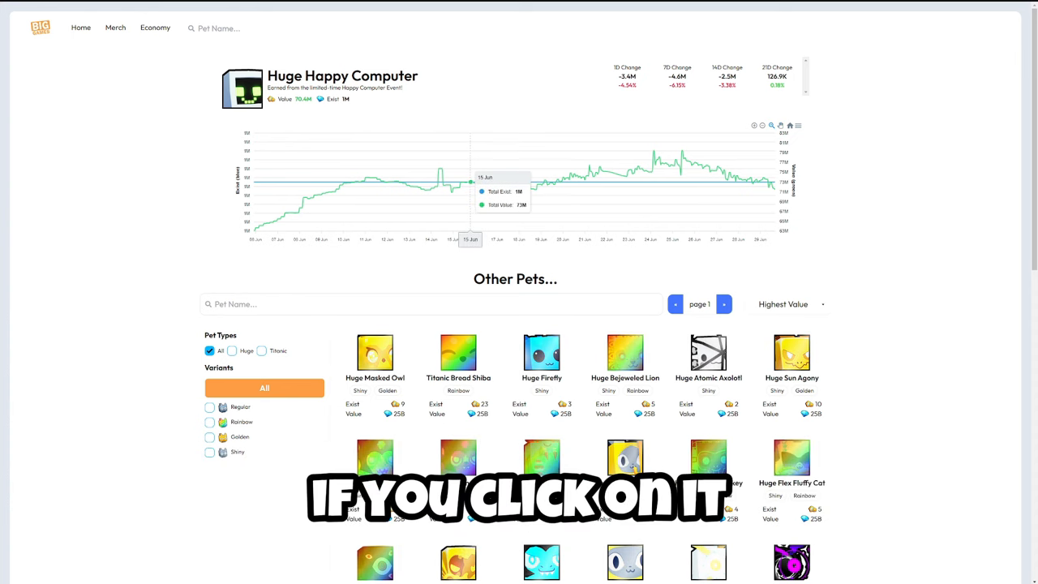
mouse_move(440, 187)
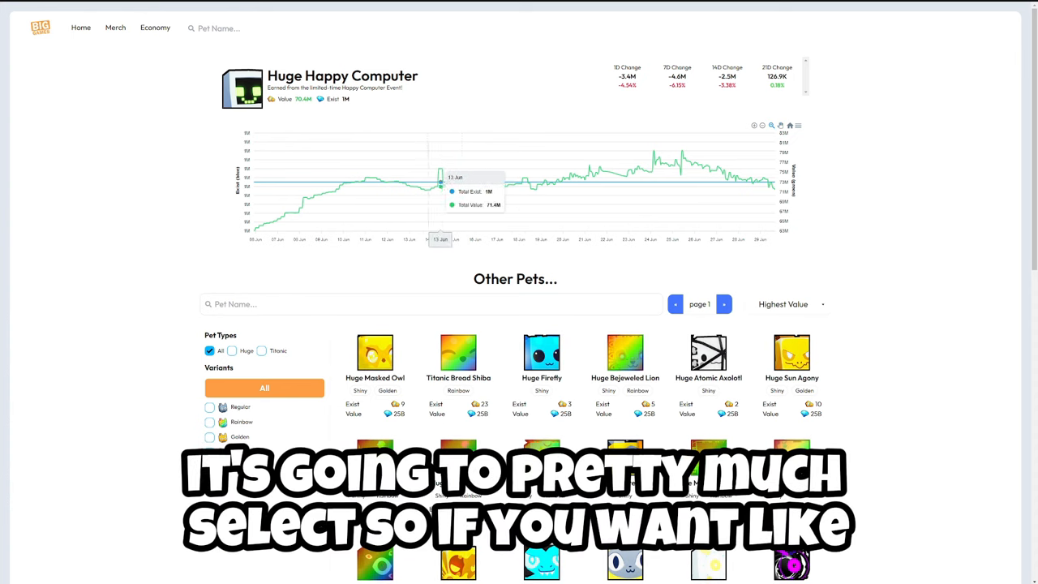
mouse_move(479, 185)
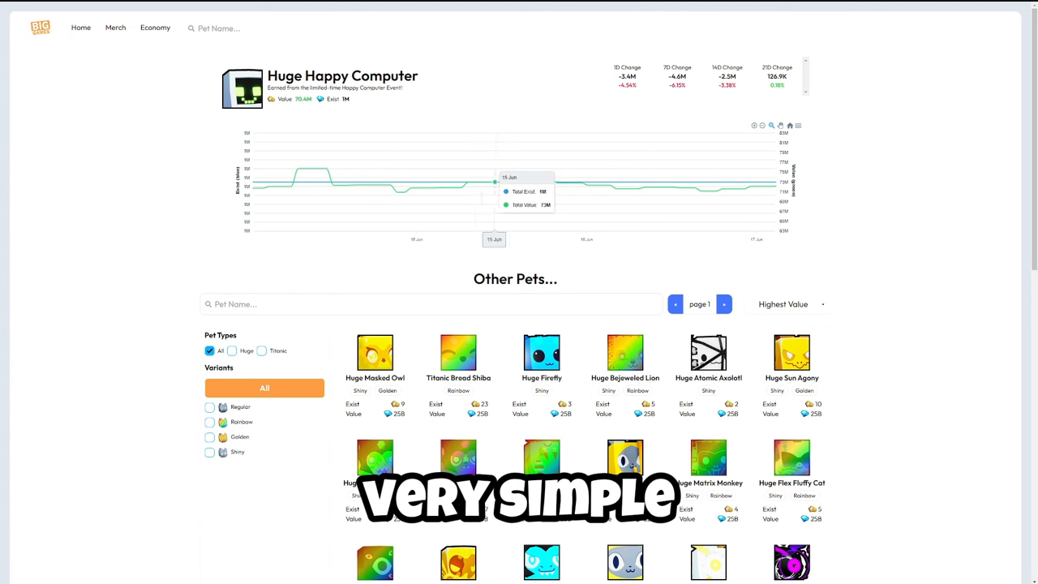
mouse_move(580, 182)
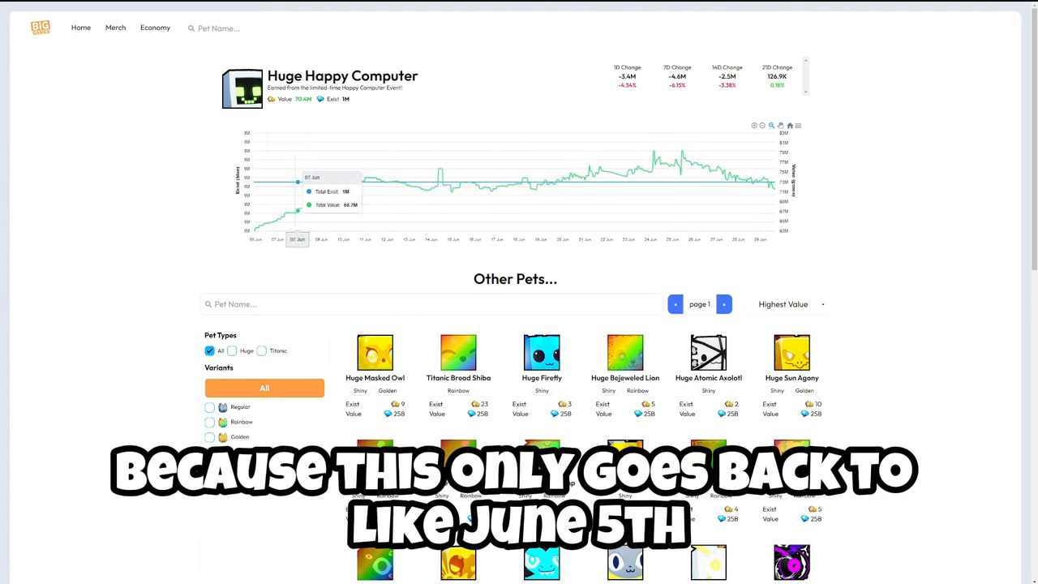
mouse_move(618, 180)
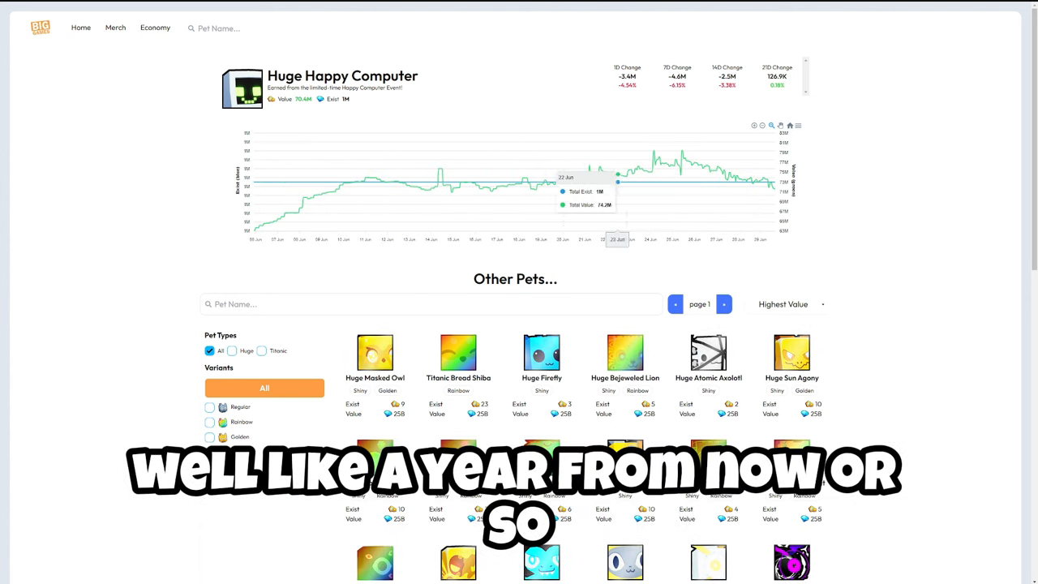
mouse_move(379, 180)
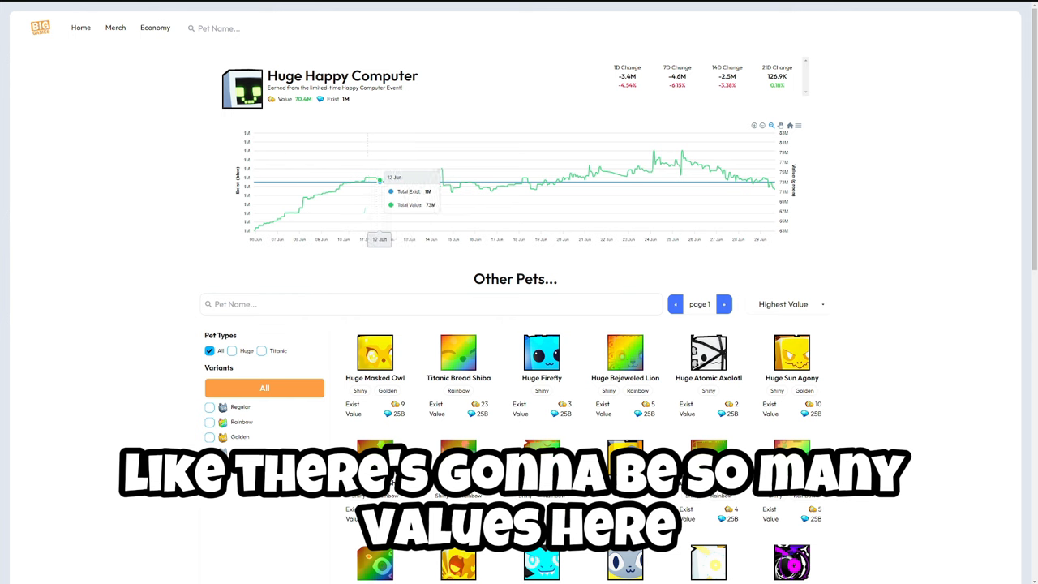
mouse_move(353, 179)
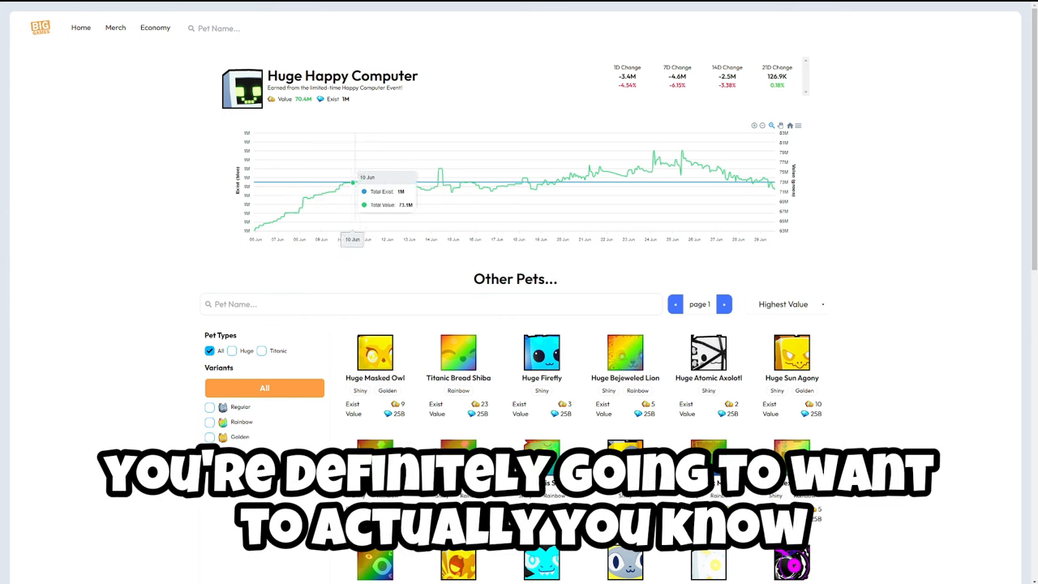
mouse_move(549, 182)
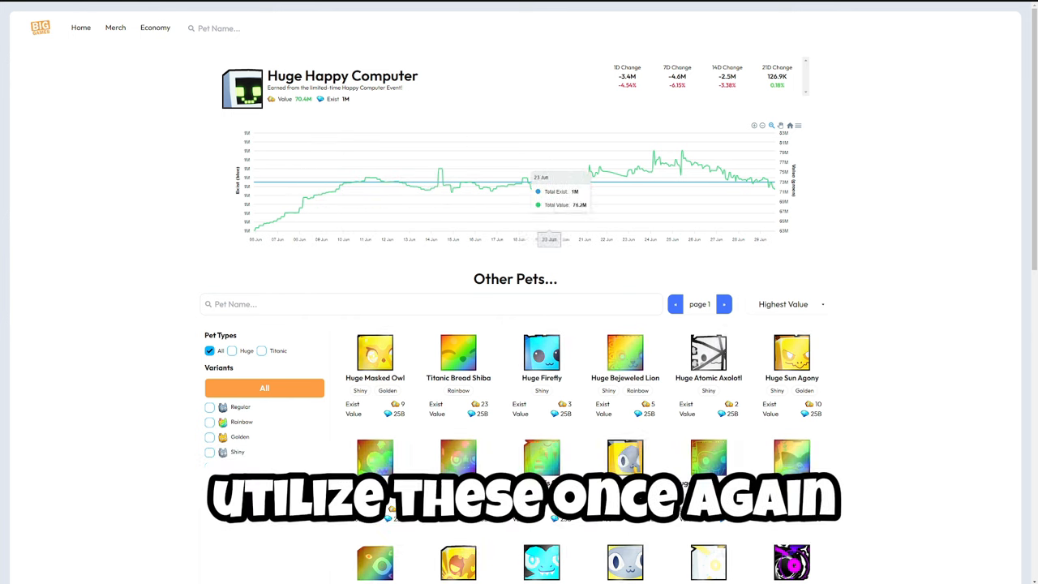
mouse_move(674, 183)
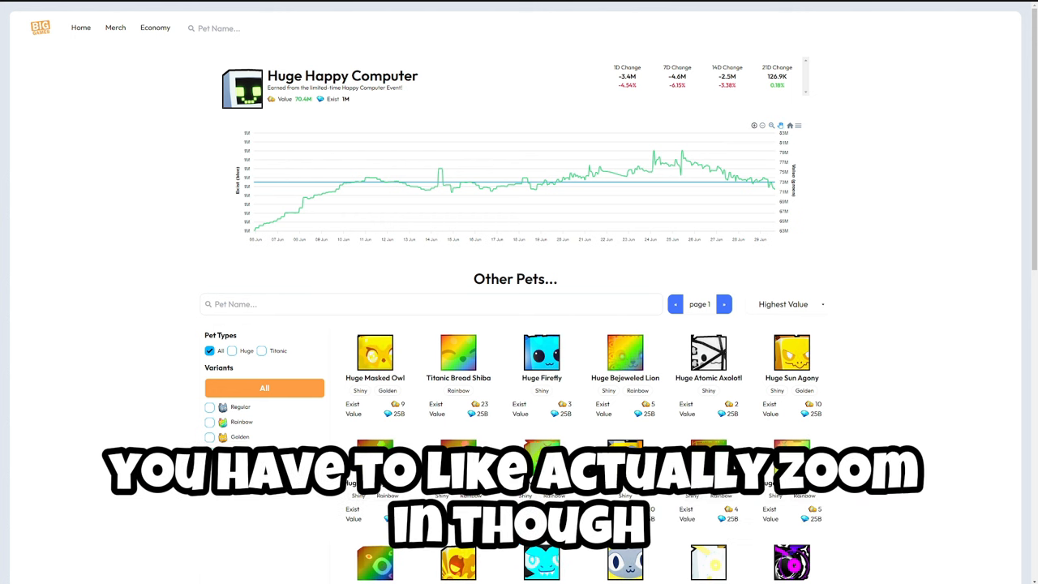
click(798, 125)
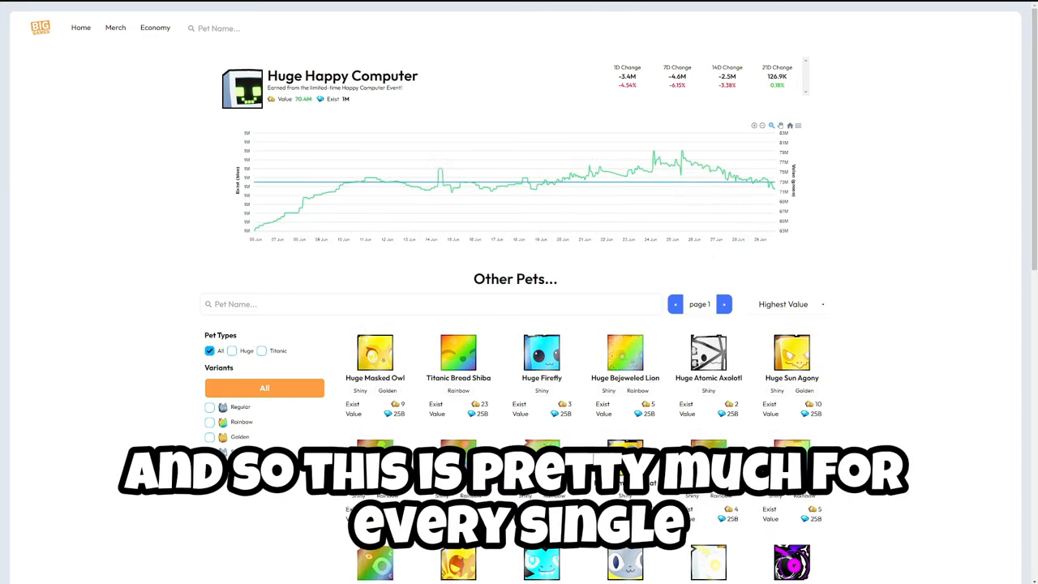
Scroll the Titanic Silver Dragon page to view its value history rising toward 17.5B
scroll(down, 3)
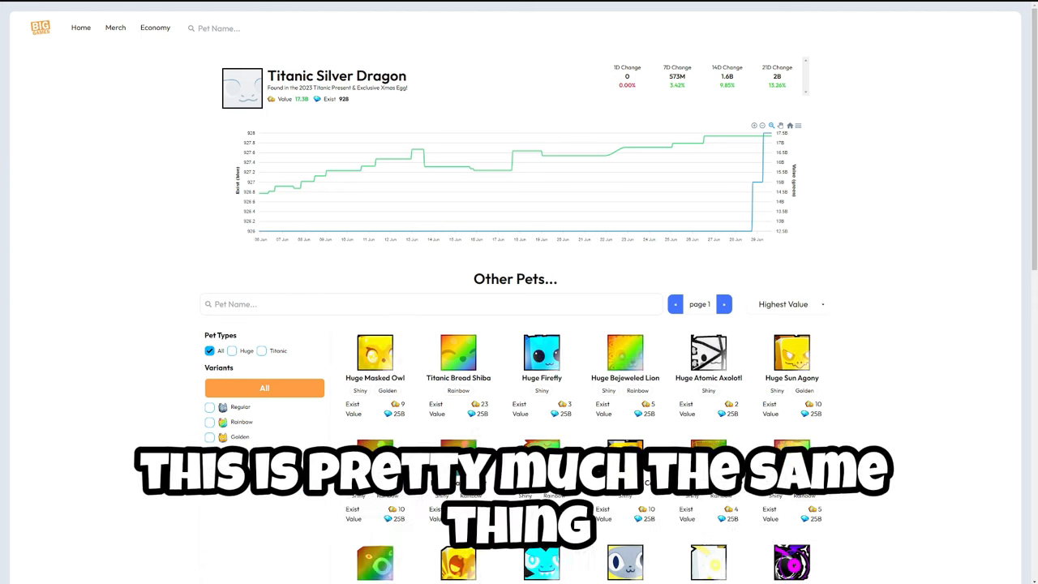
mouse_move(379, 168)
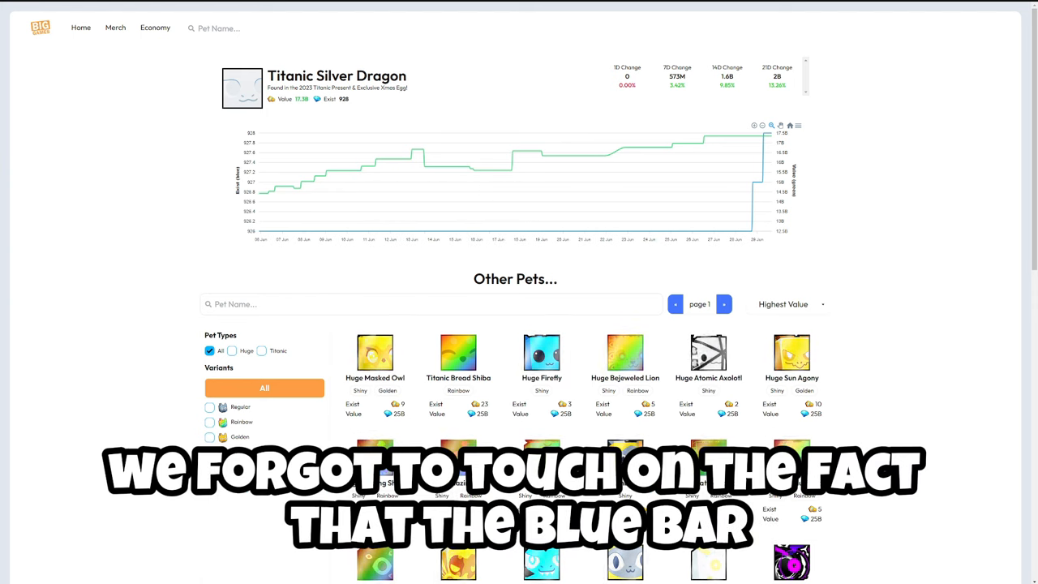
mouse_move(743, 135)
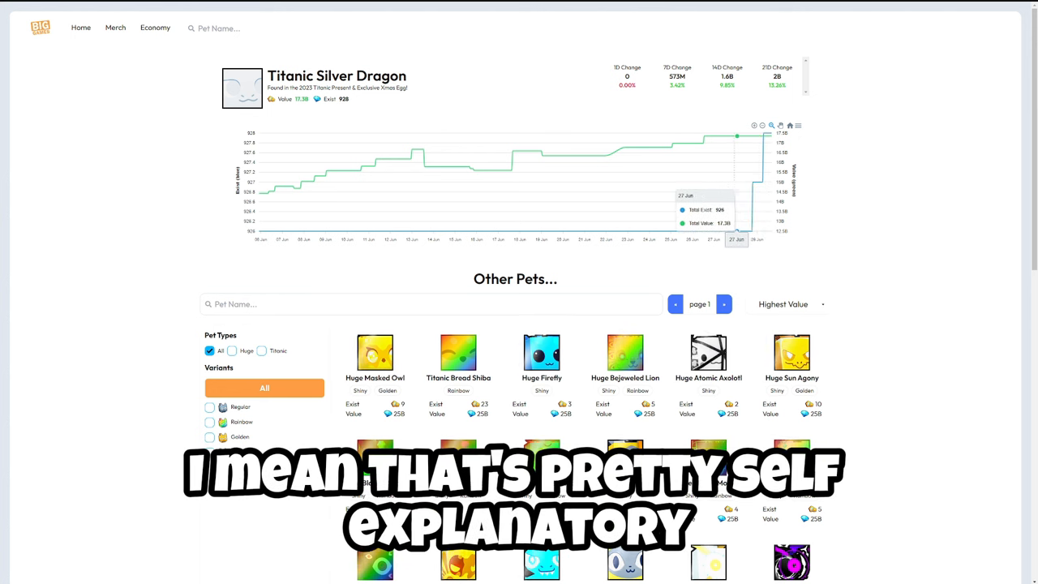
mouse_move(570, 155)
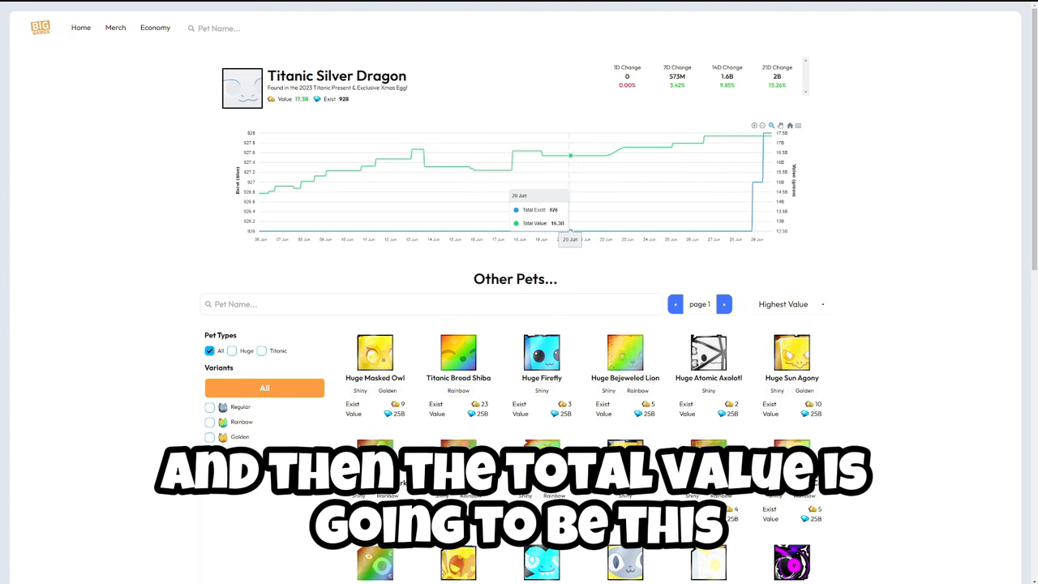
mouse_move(383, 158)
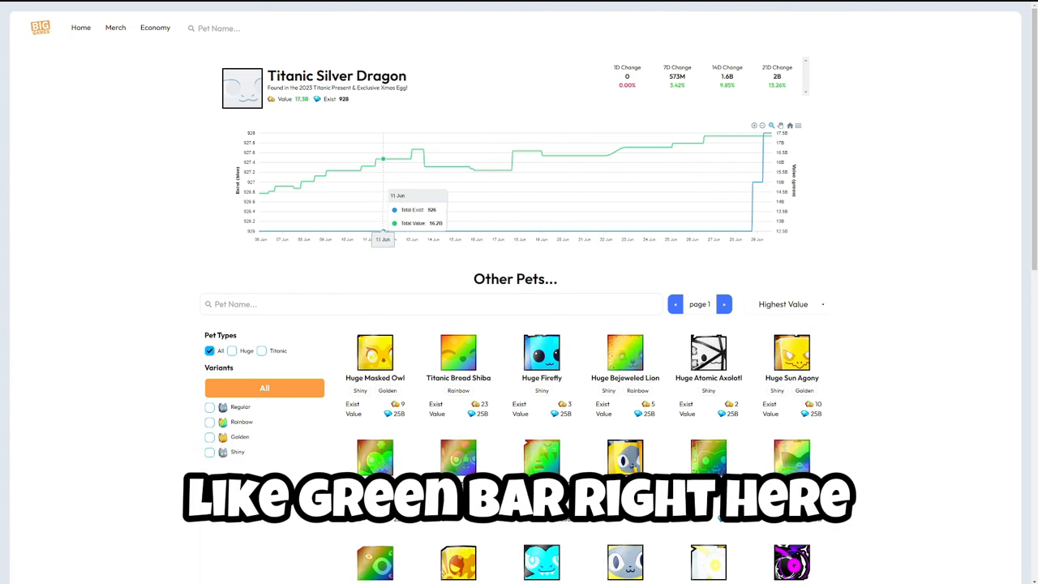
mouse_move(647, 148)
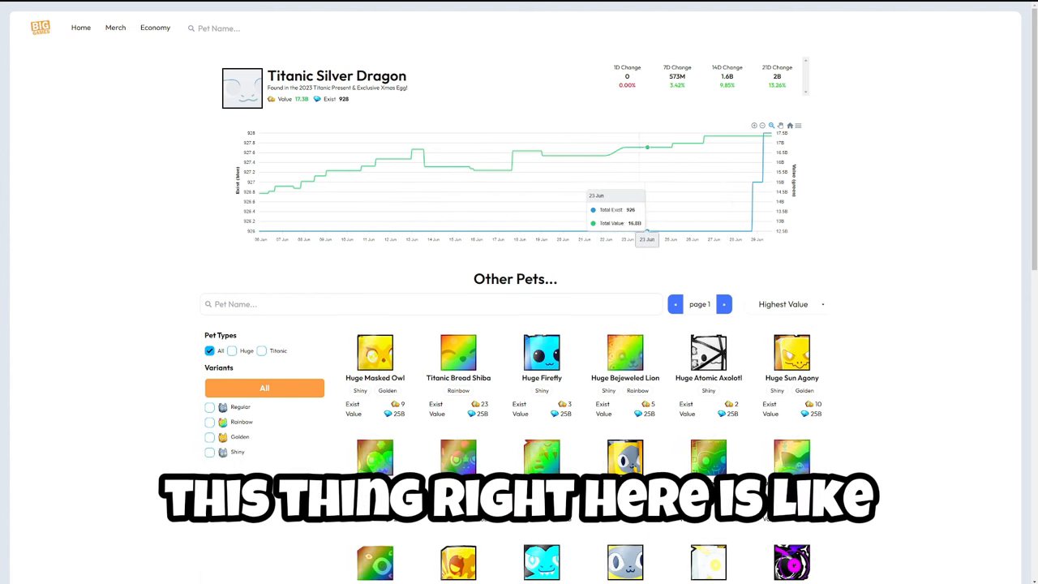
mouse_move(485, 171)
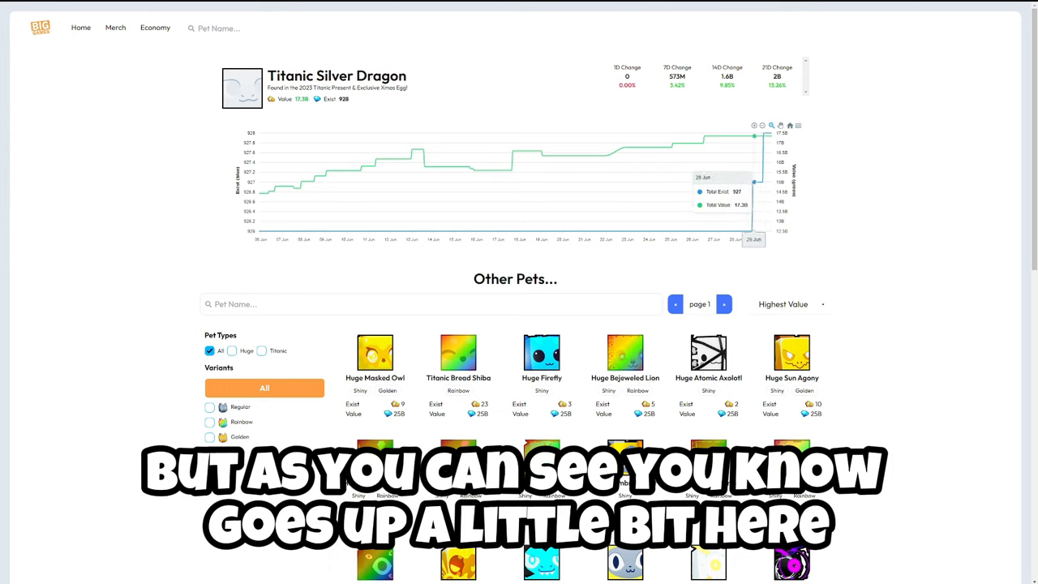
Scroll through the Other Pets grid to find the Swirl (Rainbow) card
scroll(down, 3)
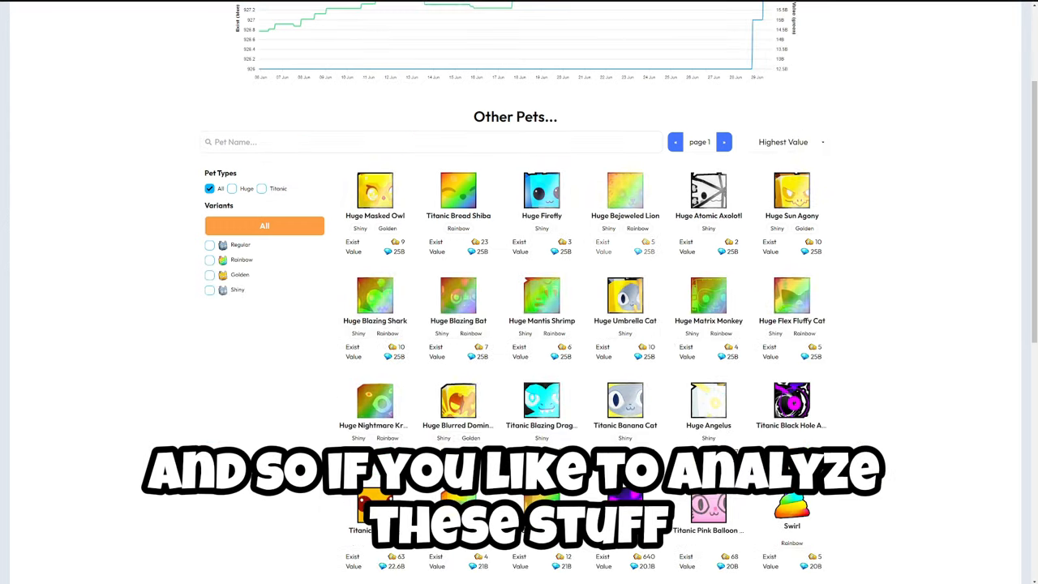
scroll(down, 3)
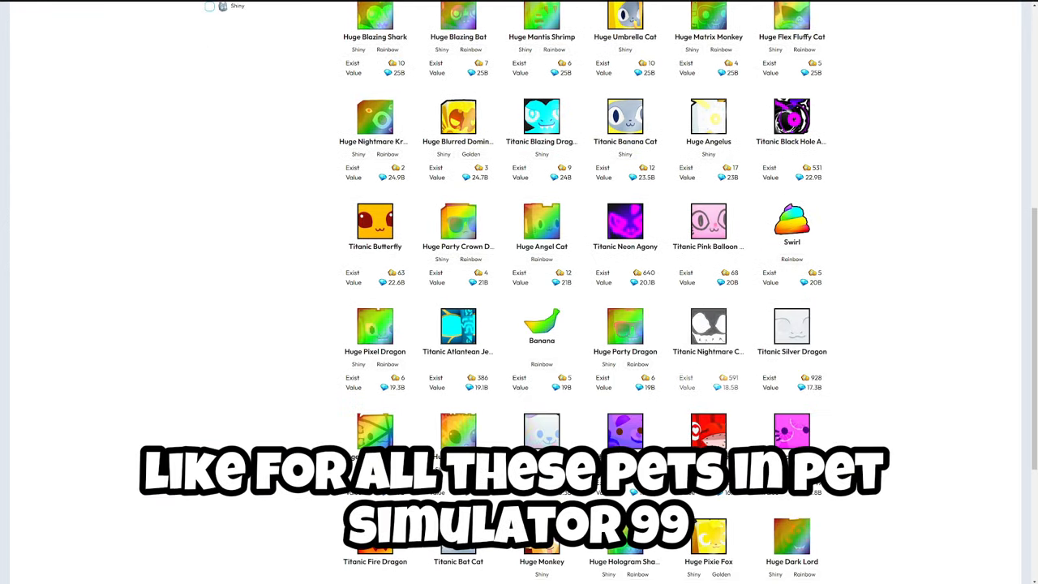
scroll(up, 3)
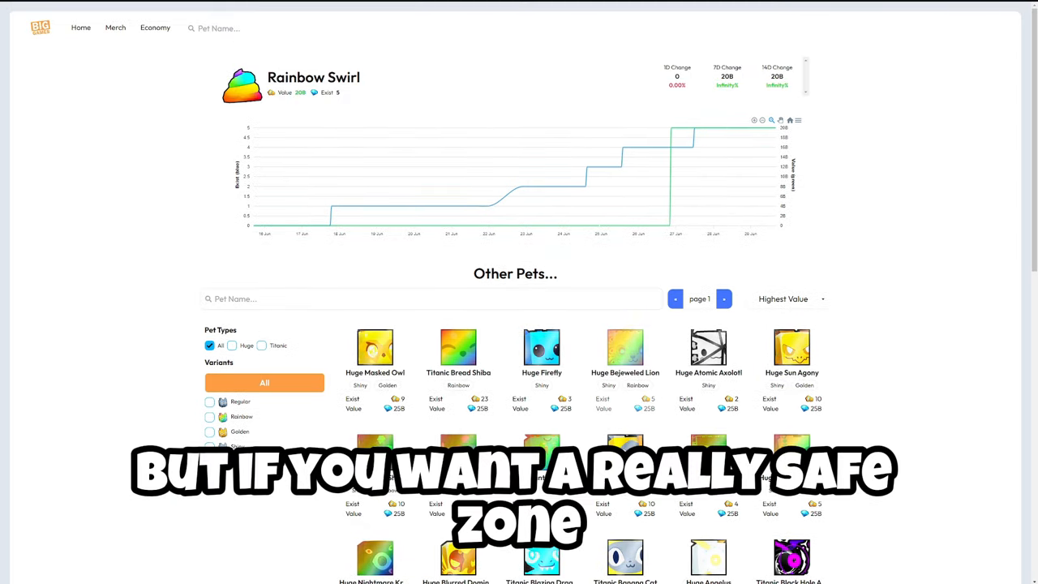
scroll(down, 3)
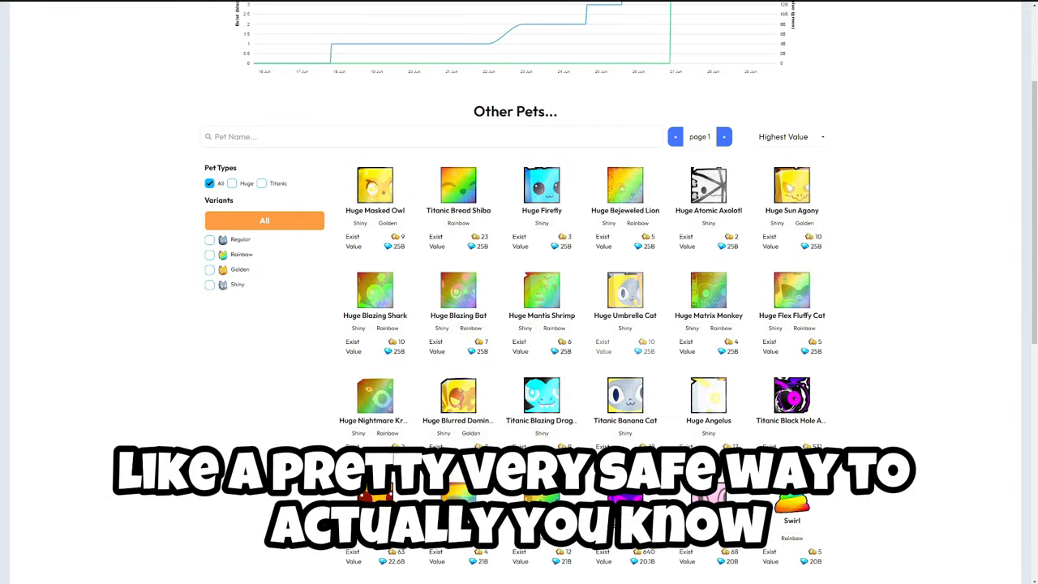
scroll(down, 3)
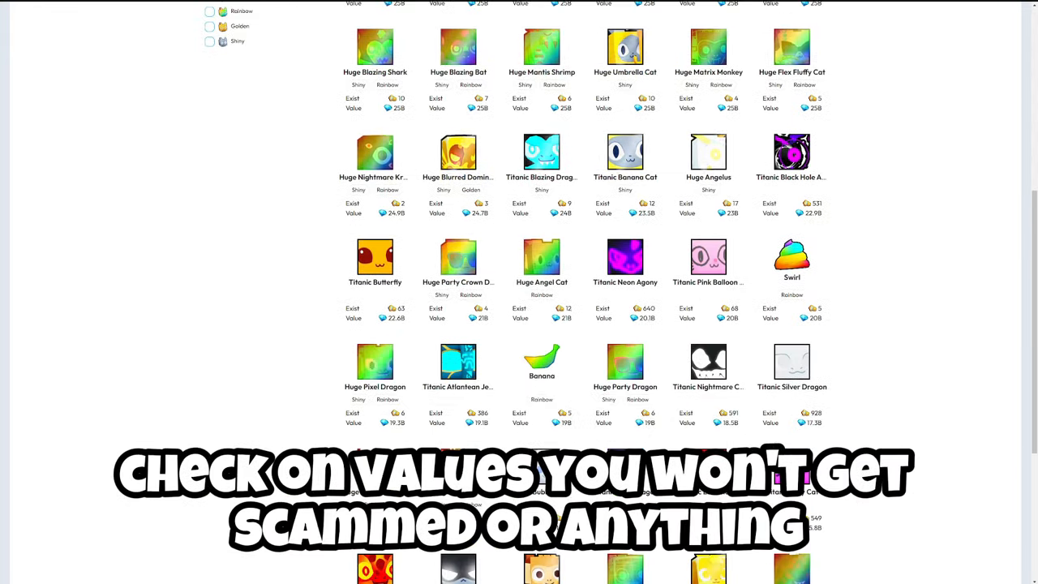
click(792, 260)
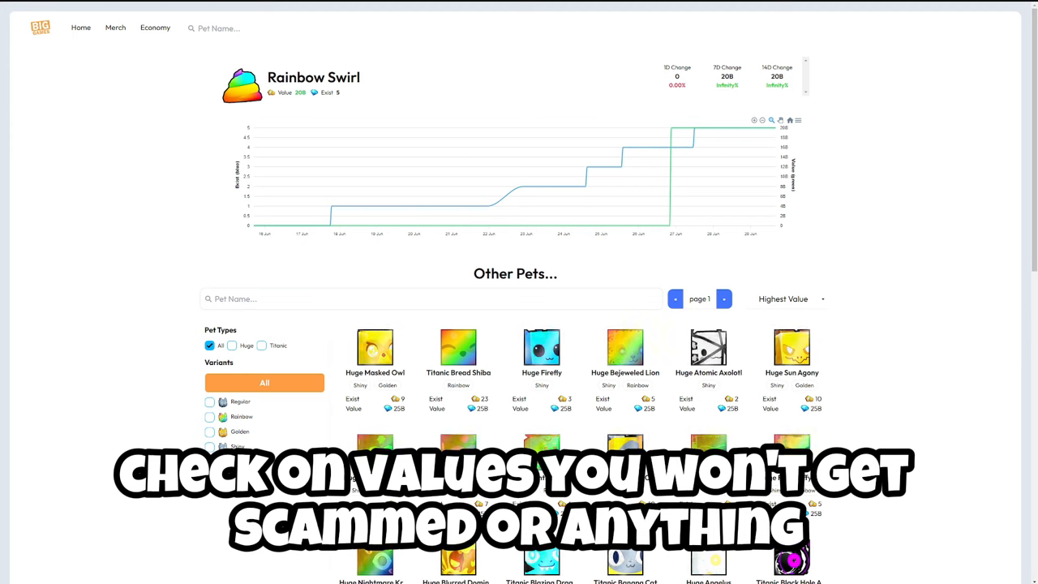
mouse_move(577, 186)
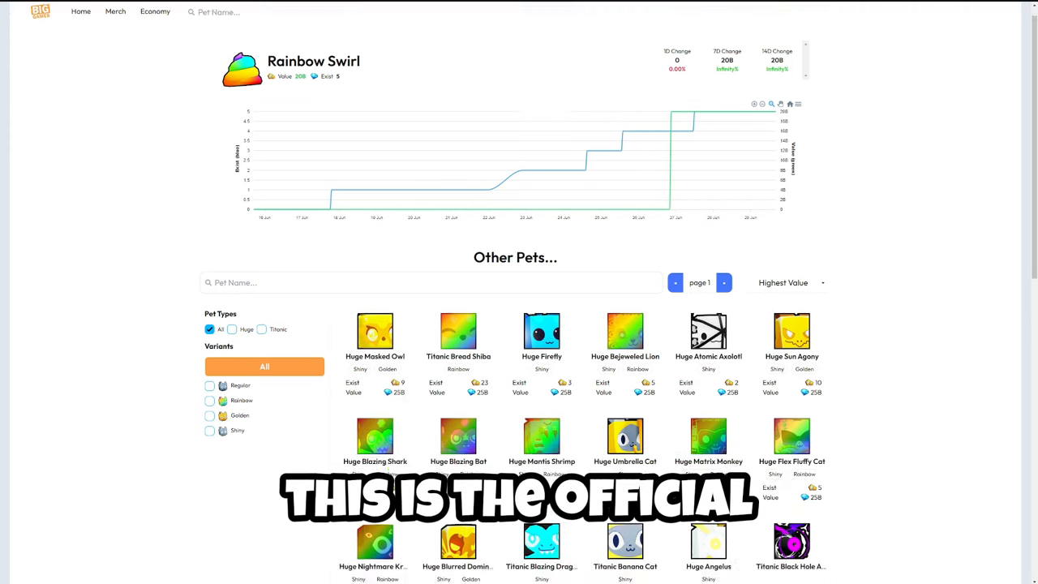
scroll(down, 3)
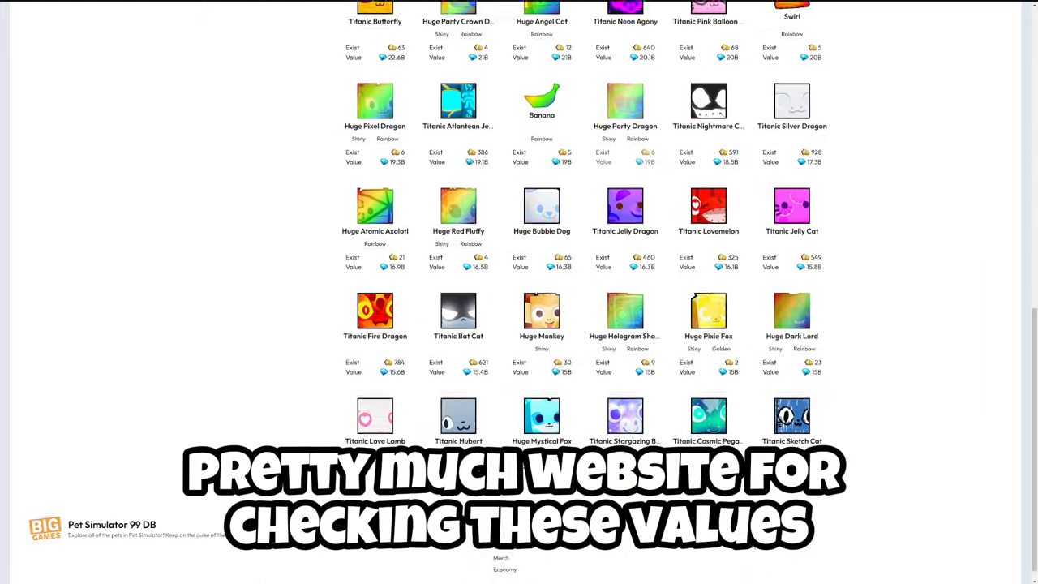